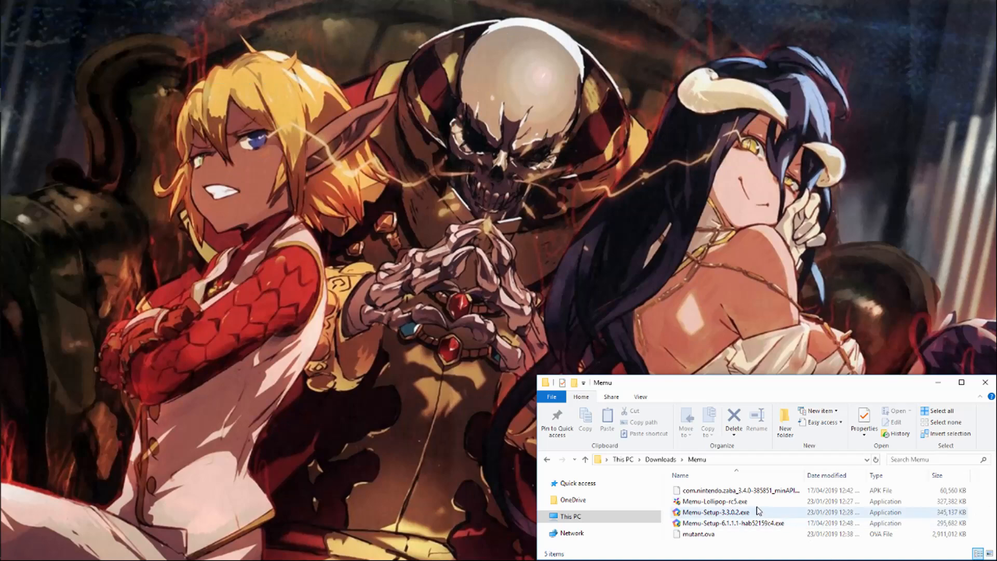
- Run Memu-Setup-3.3.0.2.exe, launch the emulator, then close it while it loads
double_click(713, 512)
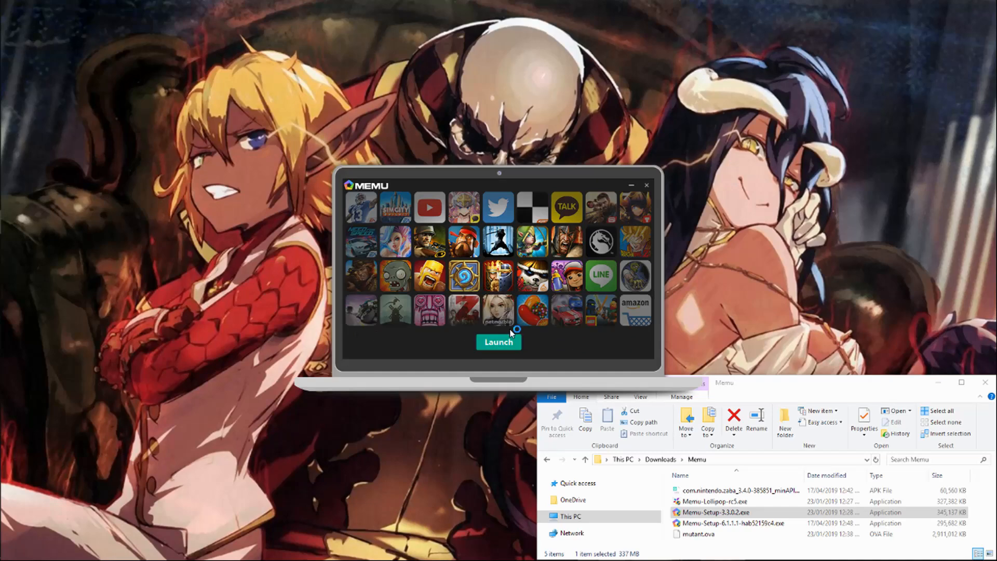
click(647, 184)
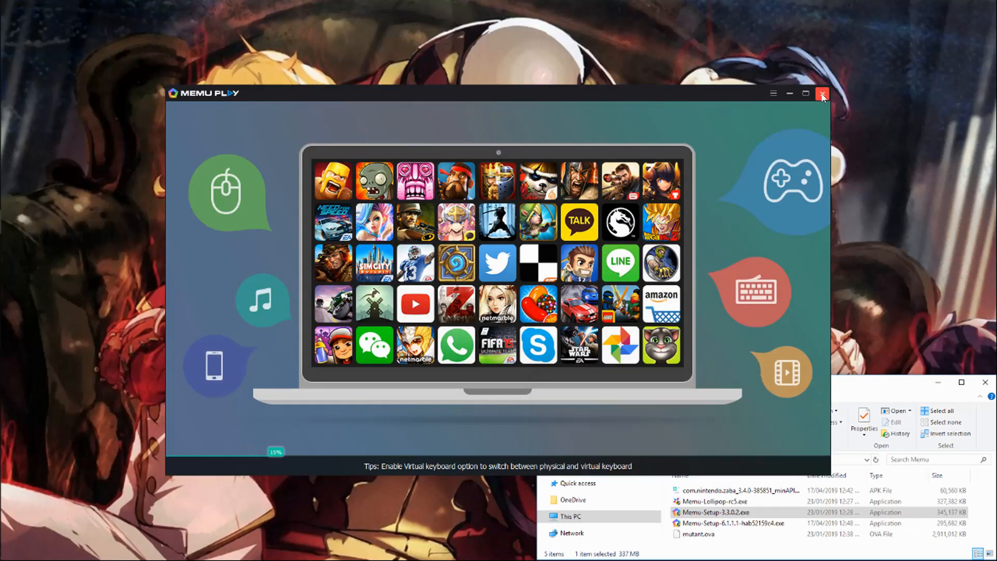
click(823, 93)
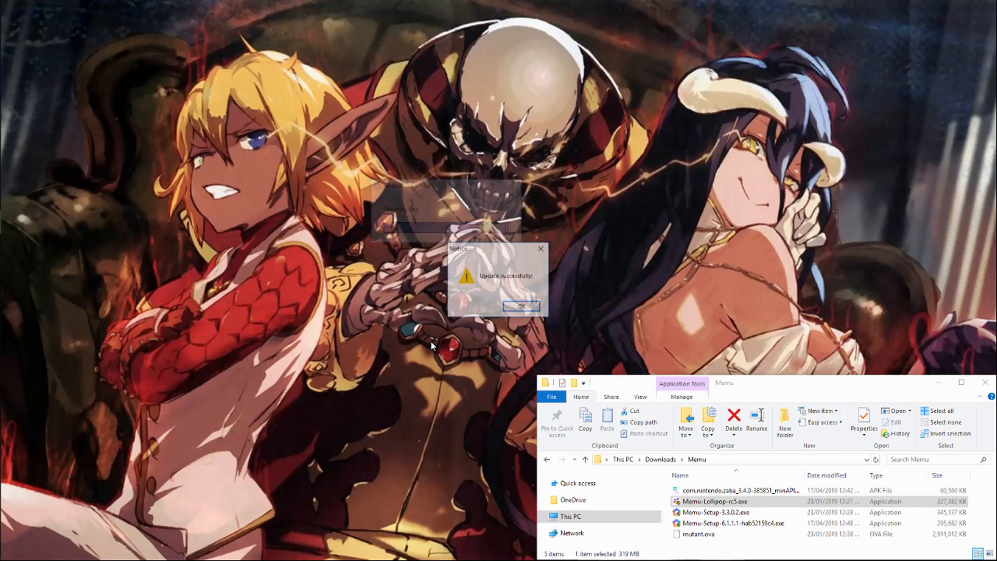
- Delete the default MEmu instance, import mutant.ova, and start the imported instance
click(520, 305)
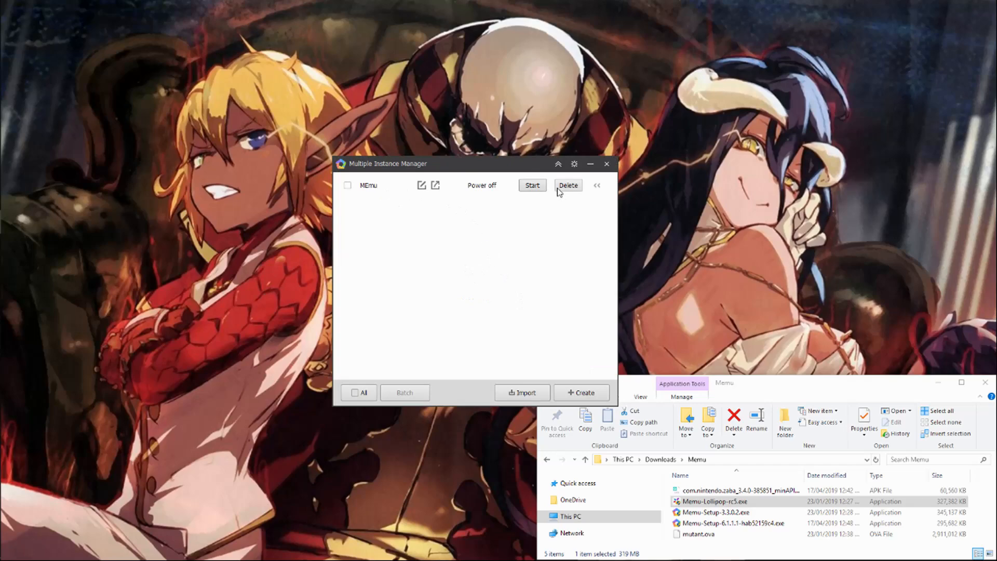
click(568, 185)
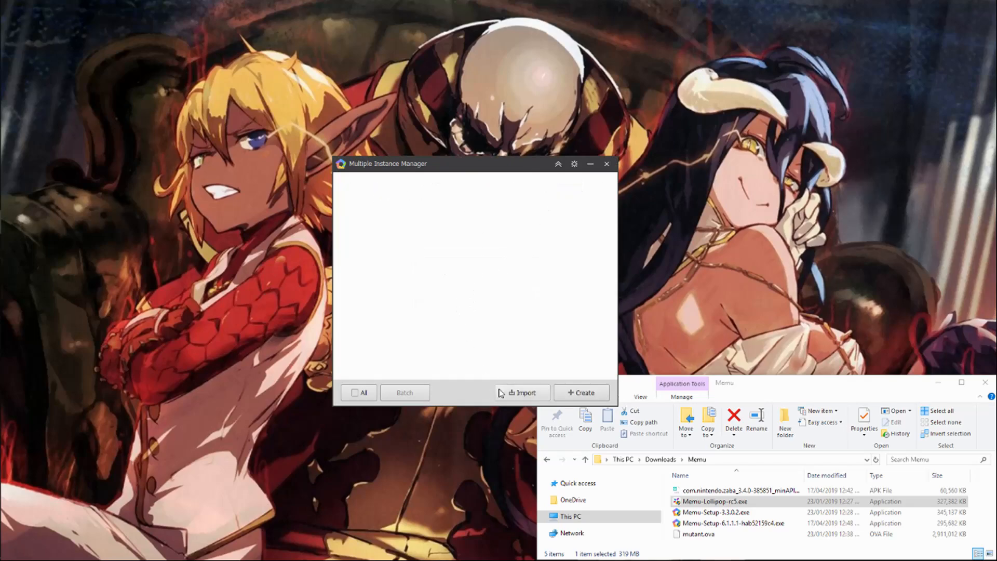
click(521, 393)
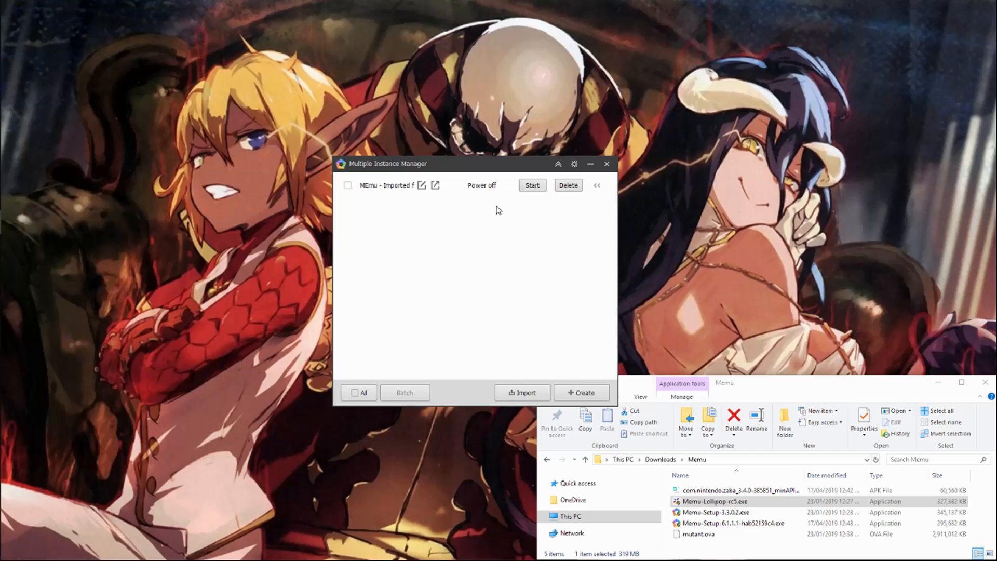
click(532, 185)
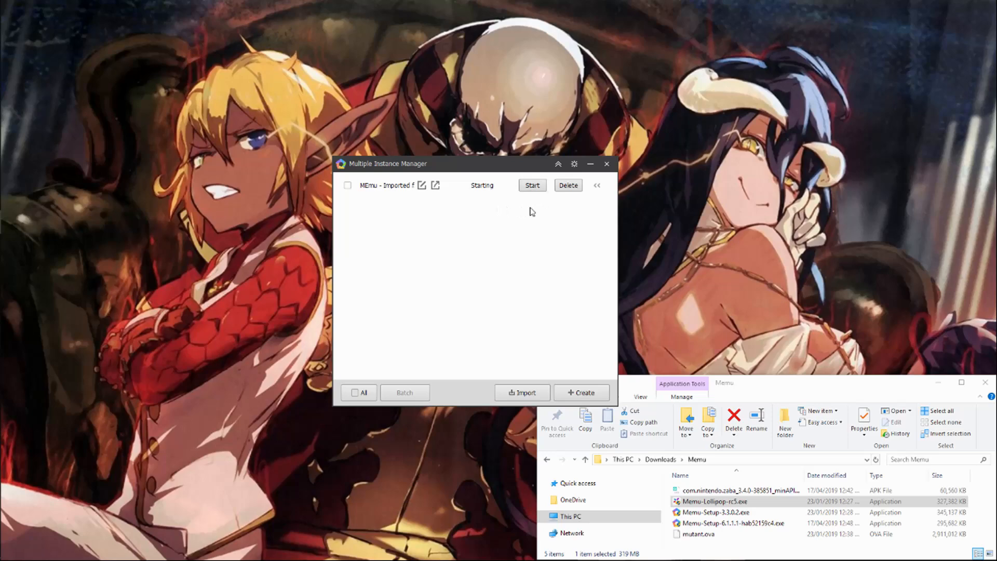
click(532, 185)
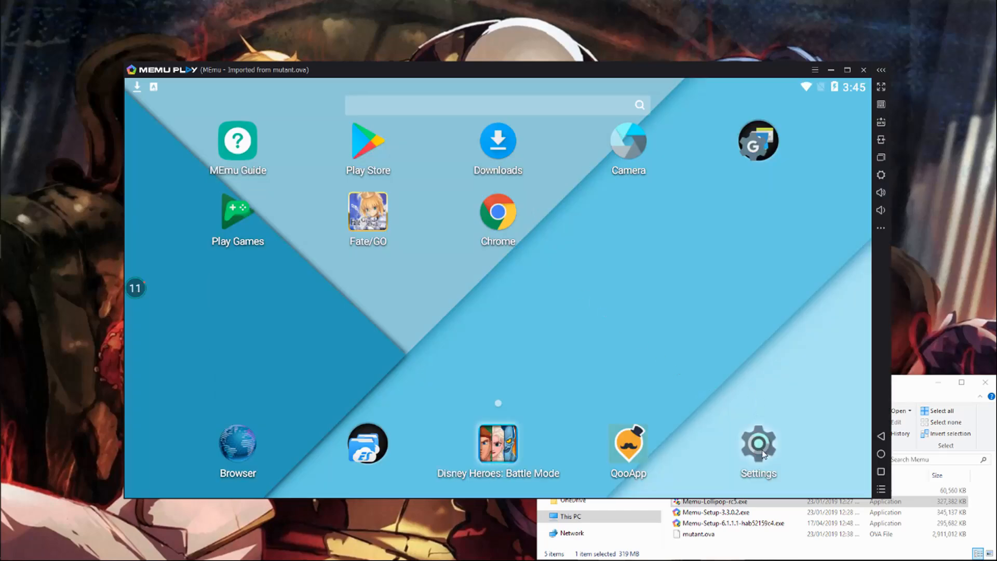
- Disable Automatic date & time and choose GMT+10:00 Australian Eastern Standard Time in Android Settings
click(757, 443)
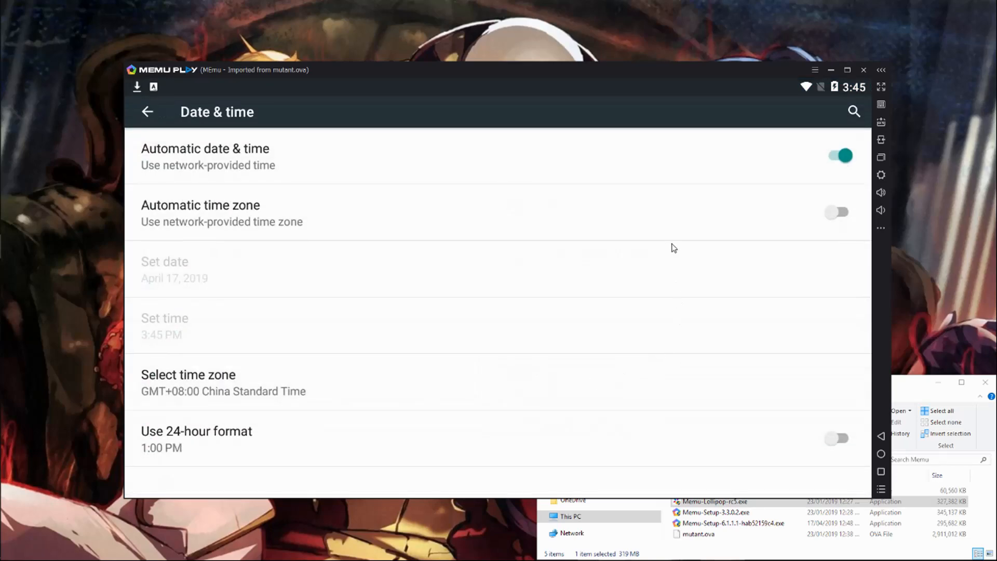
click(839, 155)
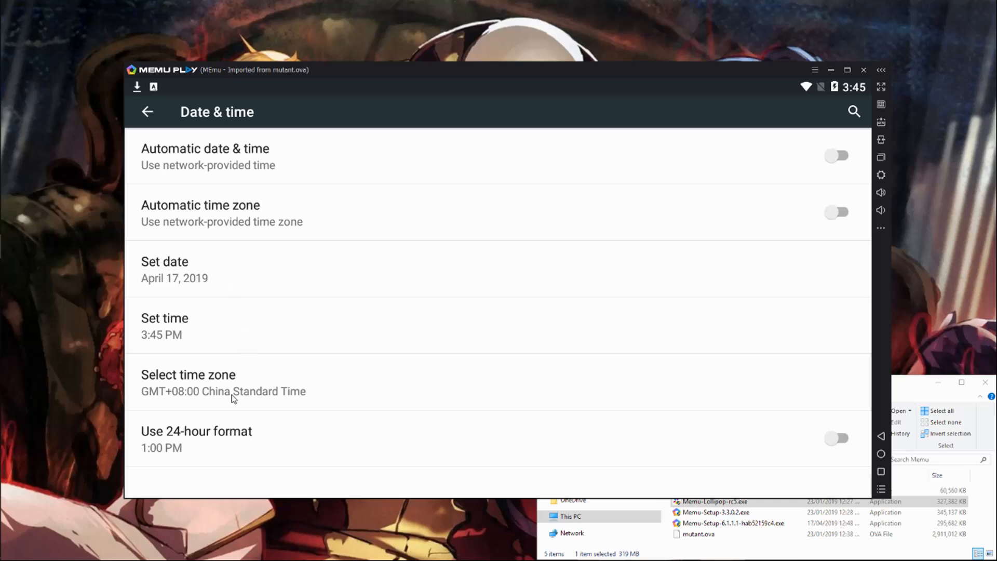
click(188, 375)
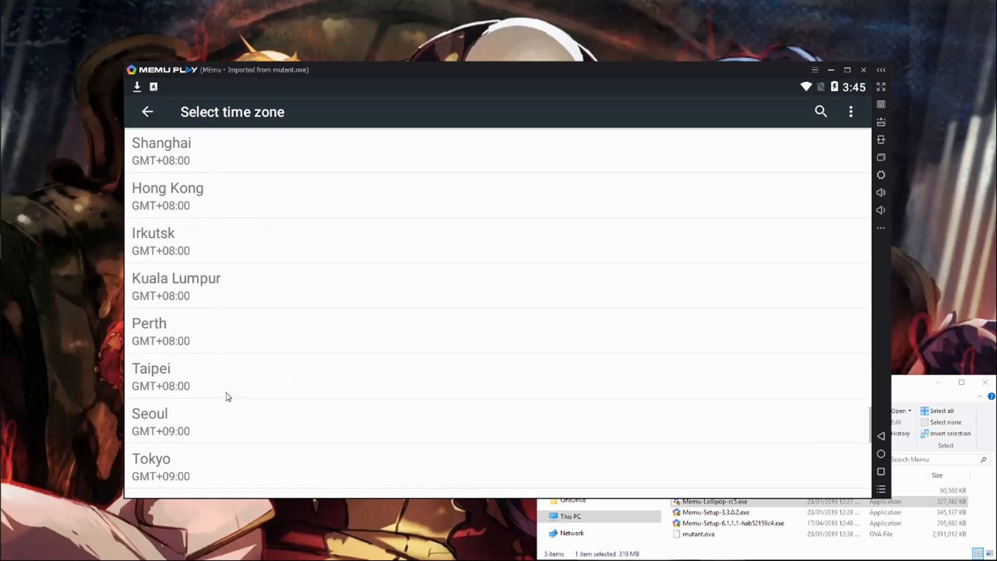
scroll(down, 3)
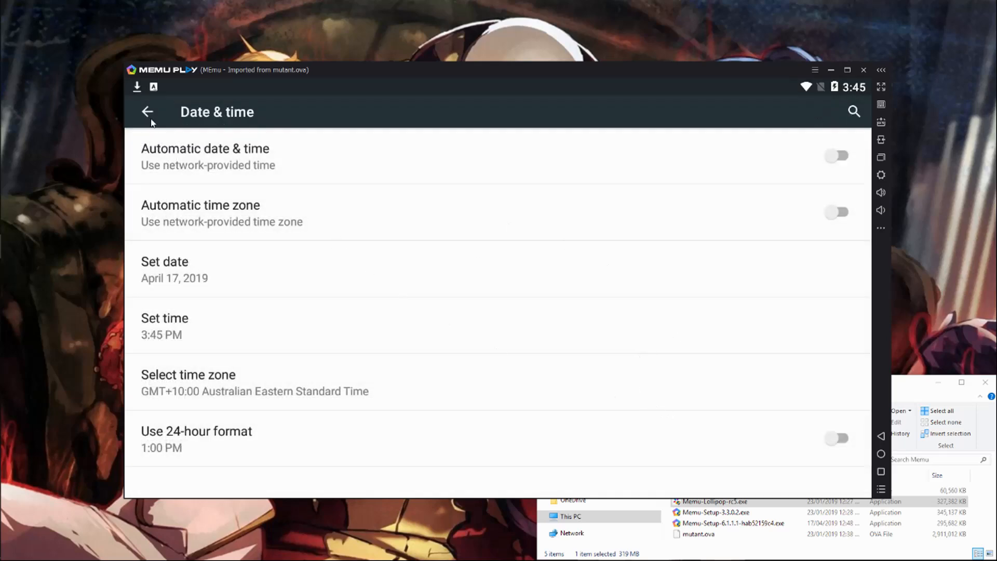
click(146, 112)
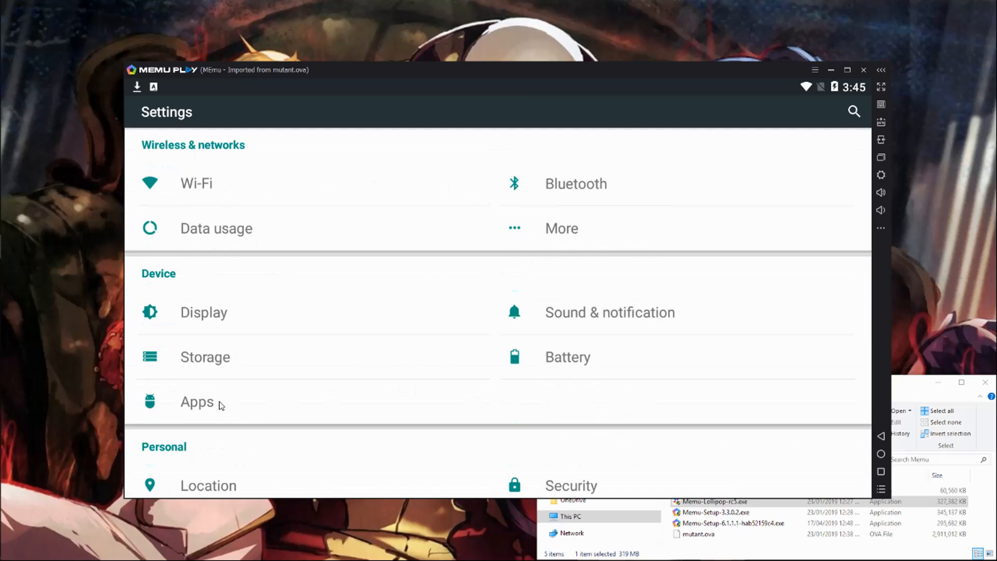
- Uninstall Google Play services updates to factory version and deactivate its device administrator
click(197, 401)
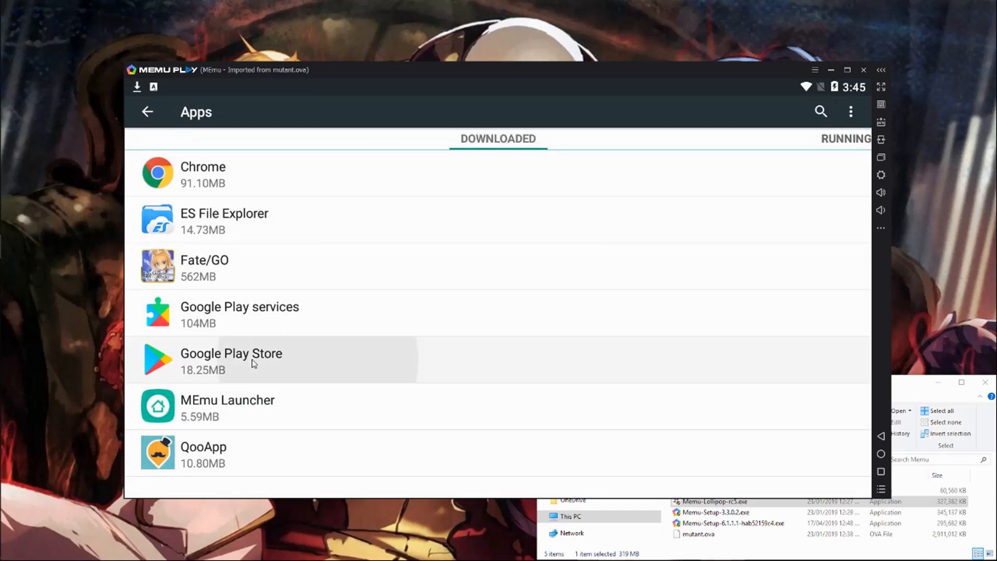
click(230, 359)
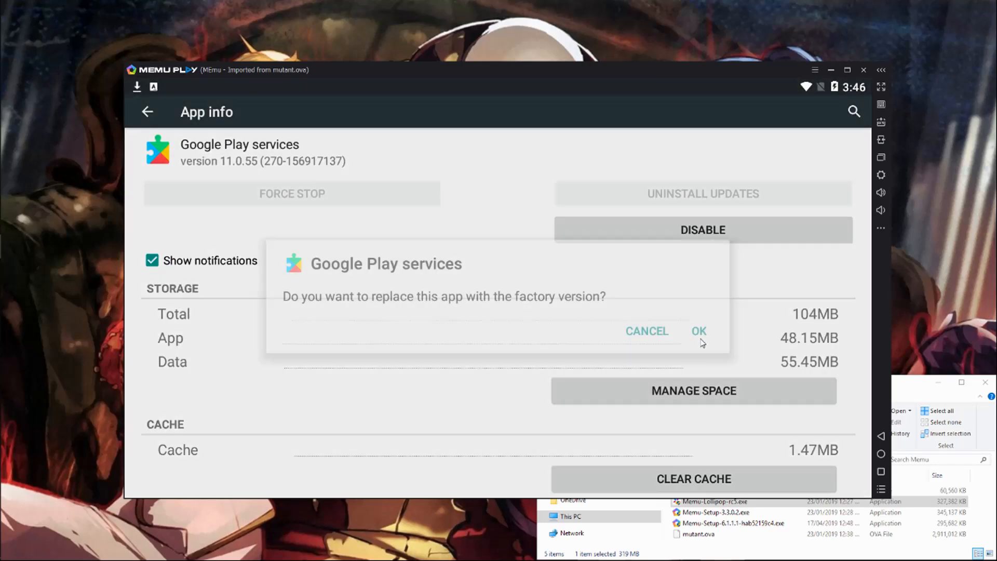
click(697, 330)
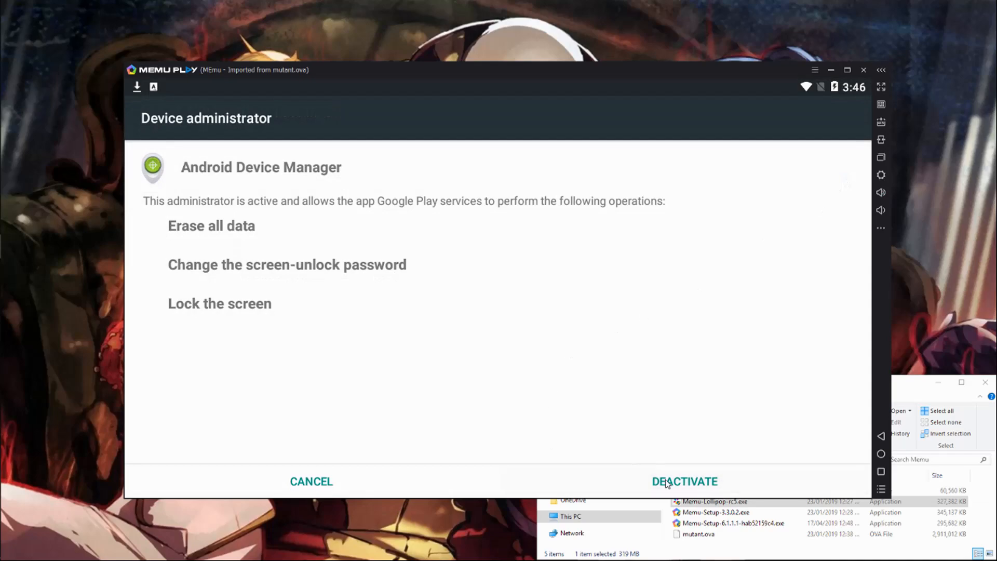
click(685, 481)
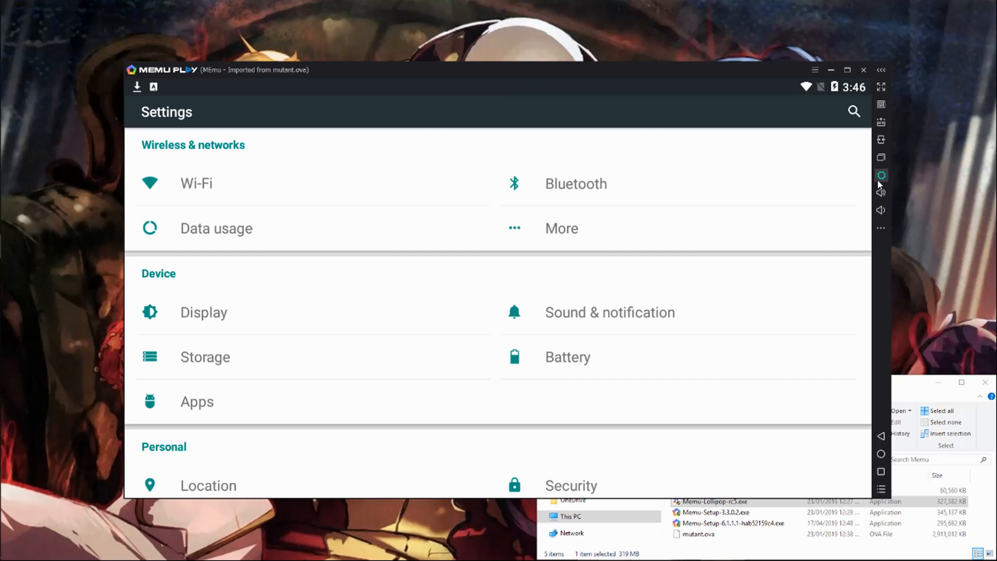
- Generate a new IMEI and phone number in MEmu's Advanced settings and save them
click(881, 174)
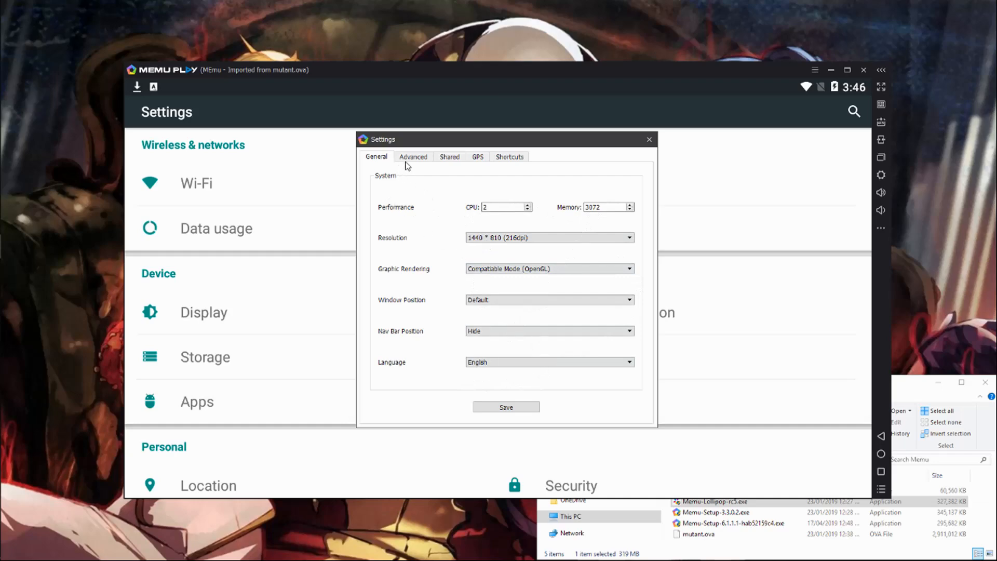
click(412, 157)
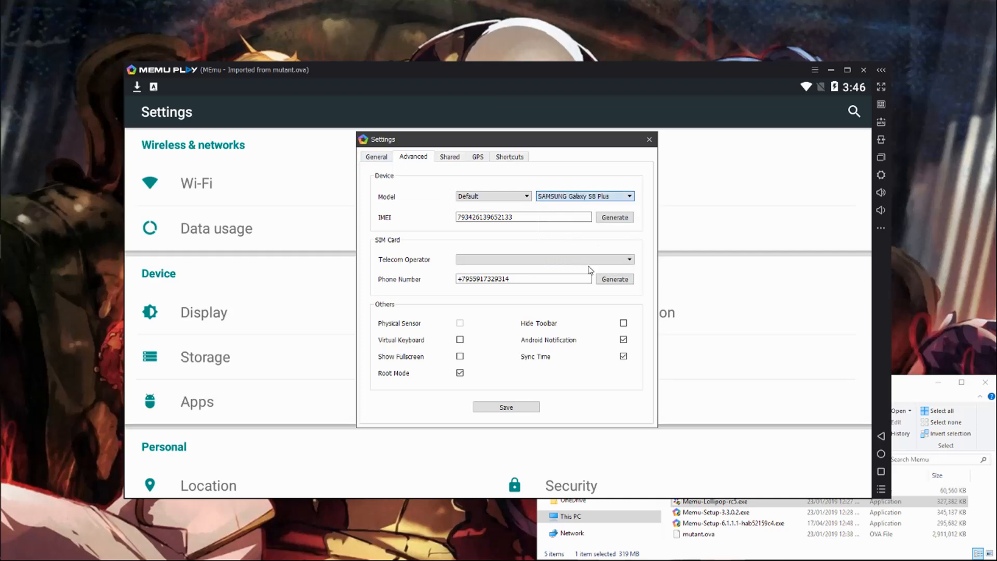
click(613, 217)
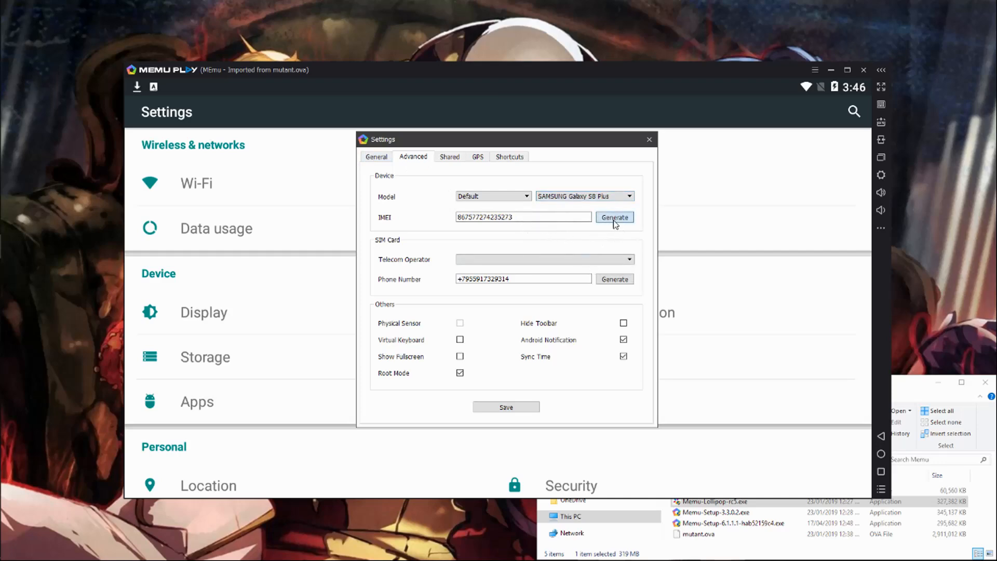
click(613, 217)
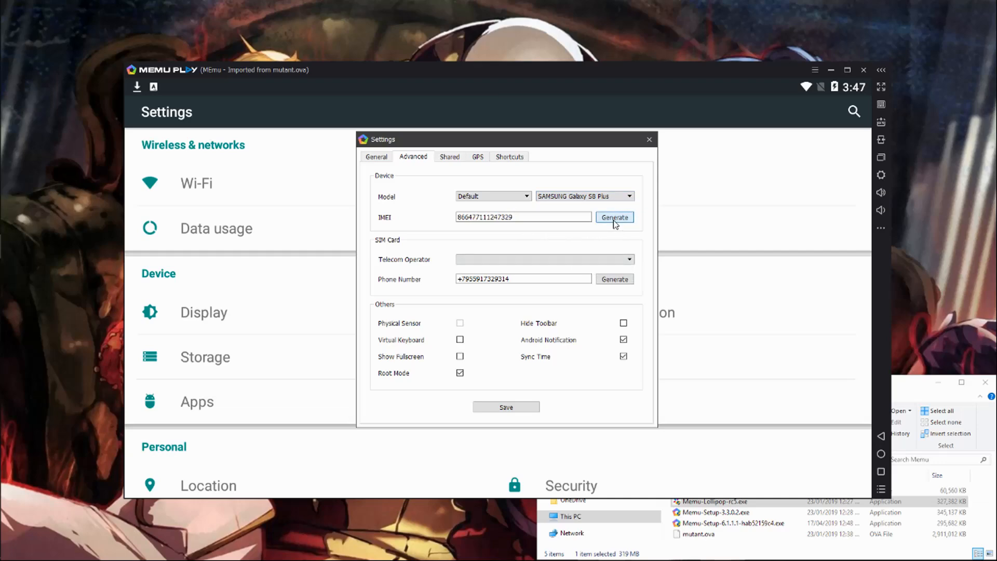
click(613, 278)
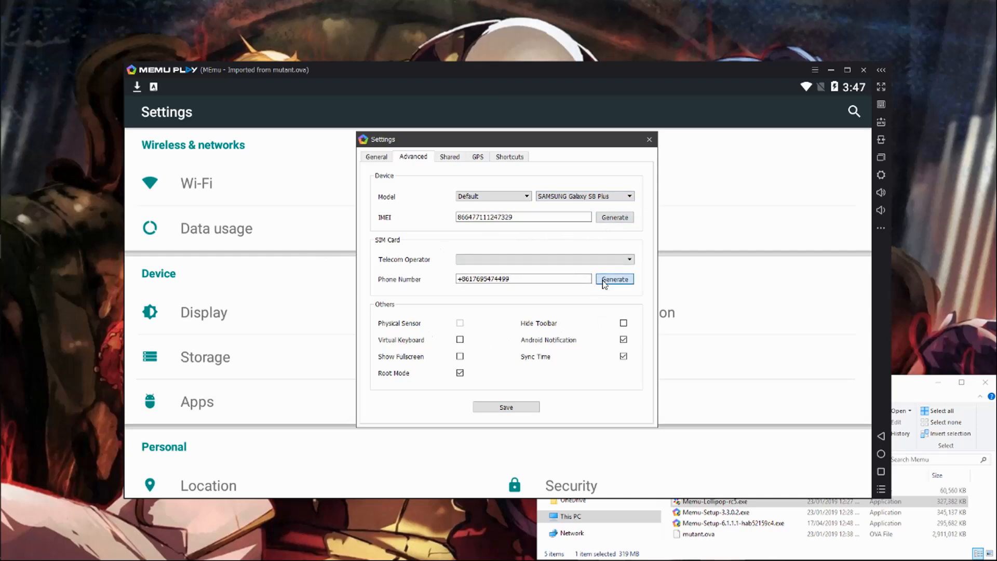
click(614, 279)
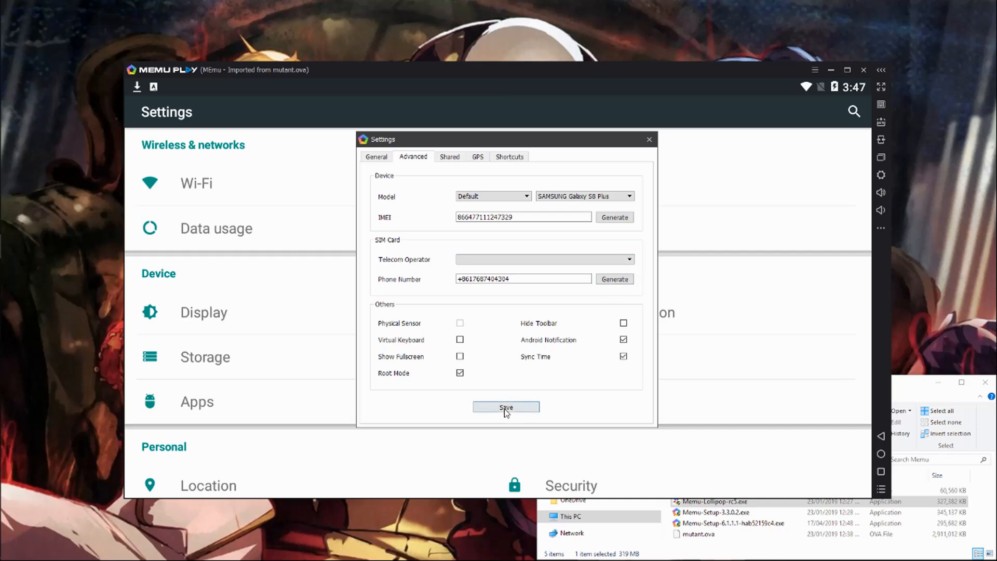
click(505, 407)
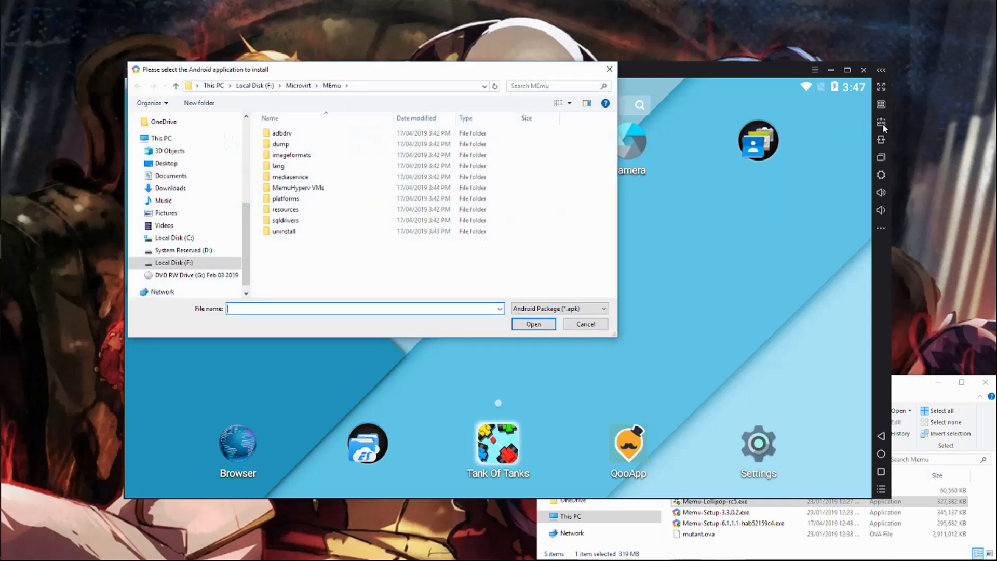
- Select the Fire Emblem Heroes APK from Downloads to install it in the emulator
click(170, 188)
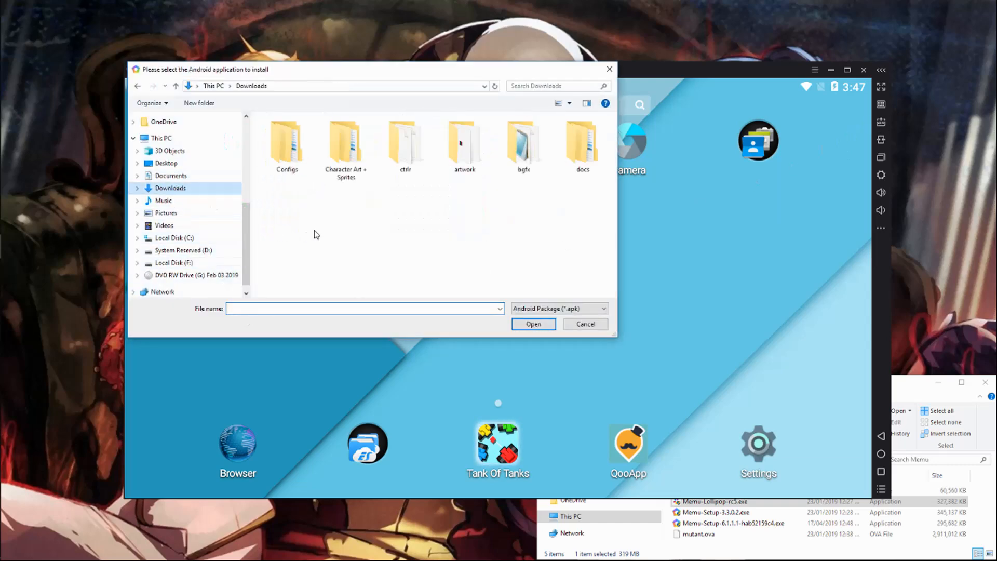
click(584, 324)
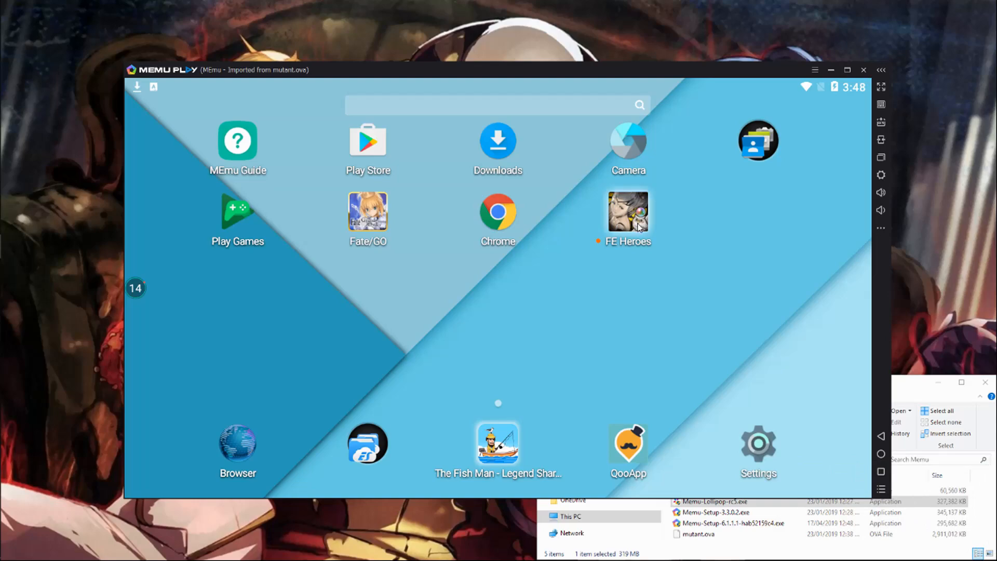
click(627, 210)
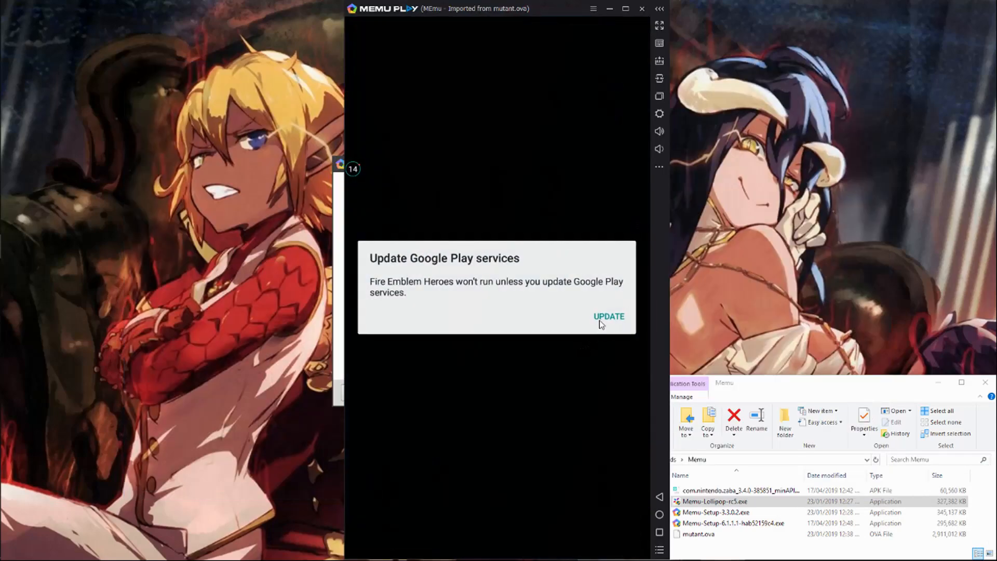
click(608, 316)
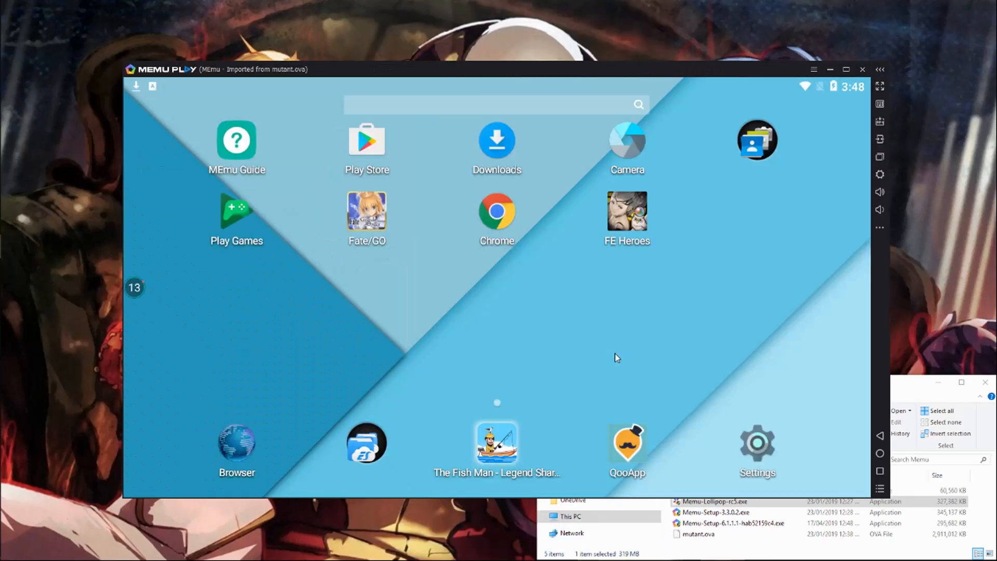
mouse_move(874, 79)
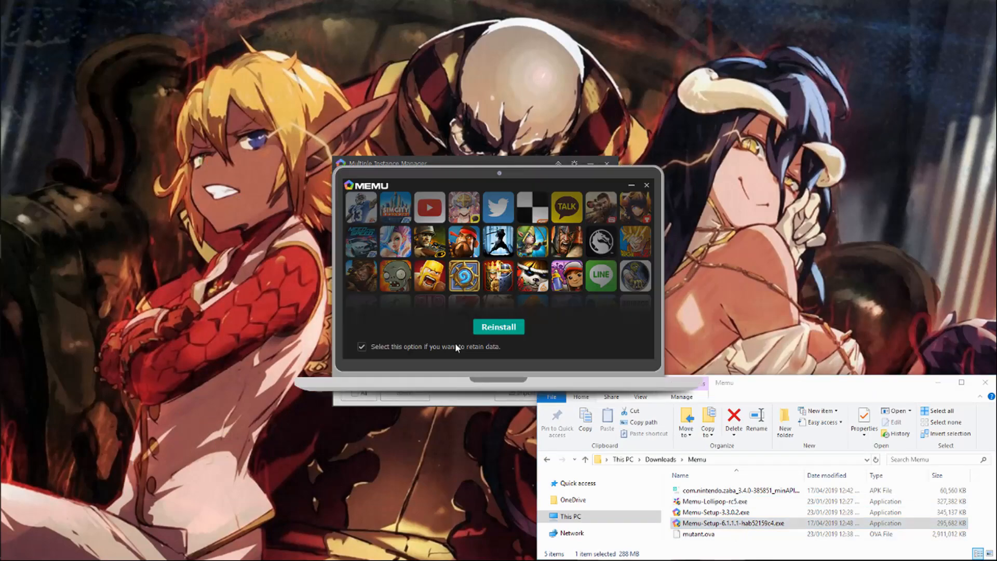
- Reinstall MEmu 6.1.1.1 keeping existing data and launch it
click(498, 326)
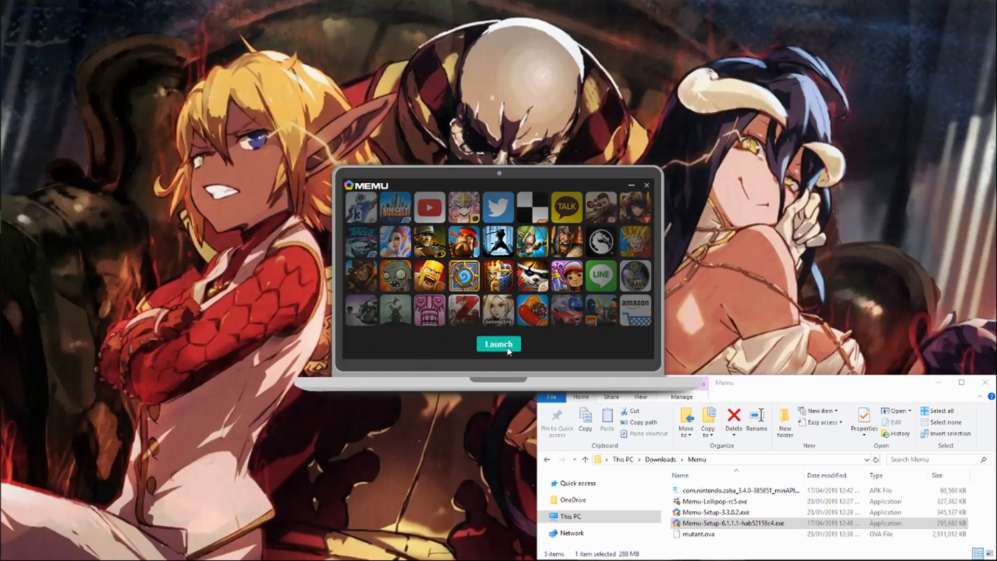
click(497, 344)
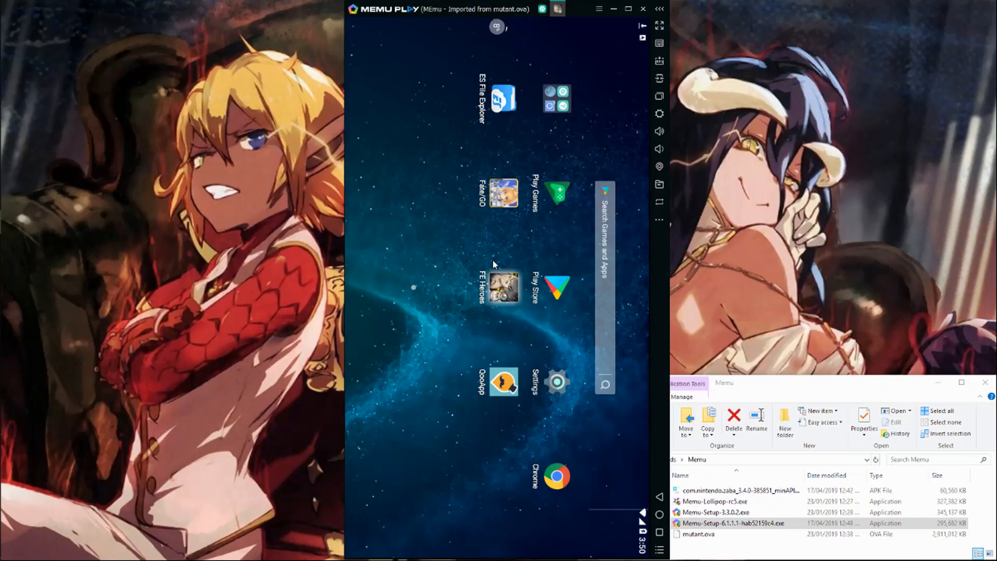
- Launch FE Heroes and accept the prompt to enable Google Play services
click(502, 287)
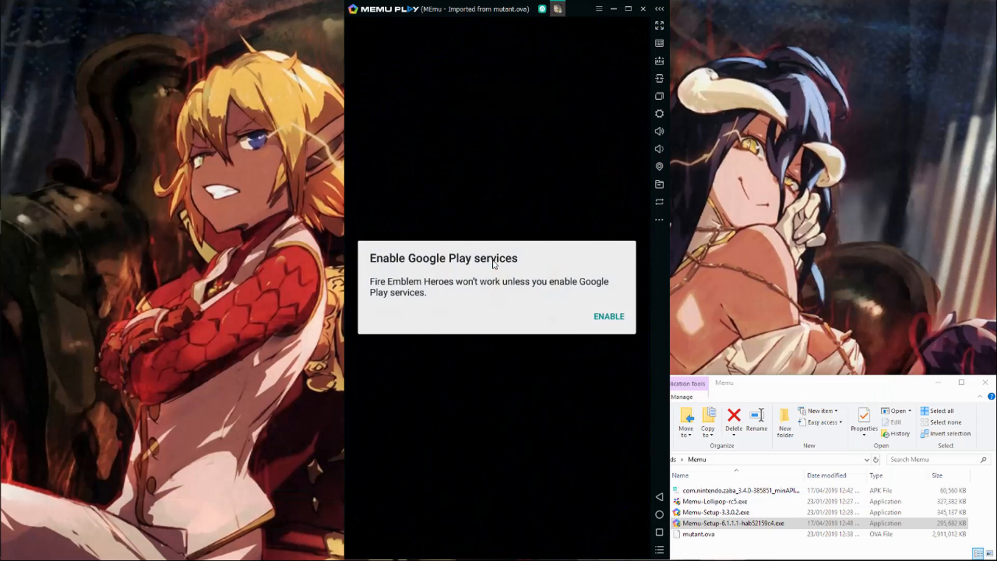
mouse_move(576, 370)
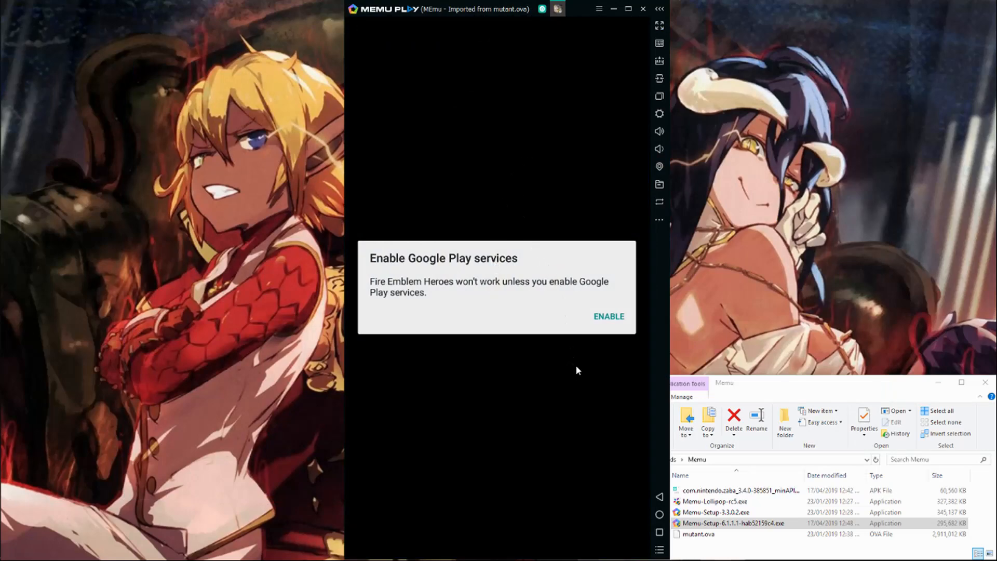
click(607, 315)
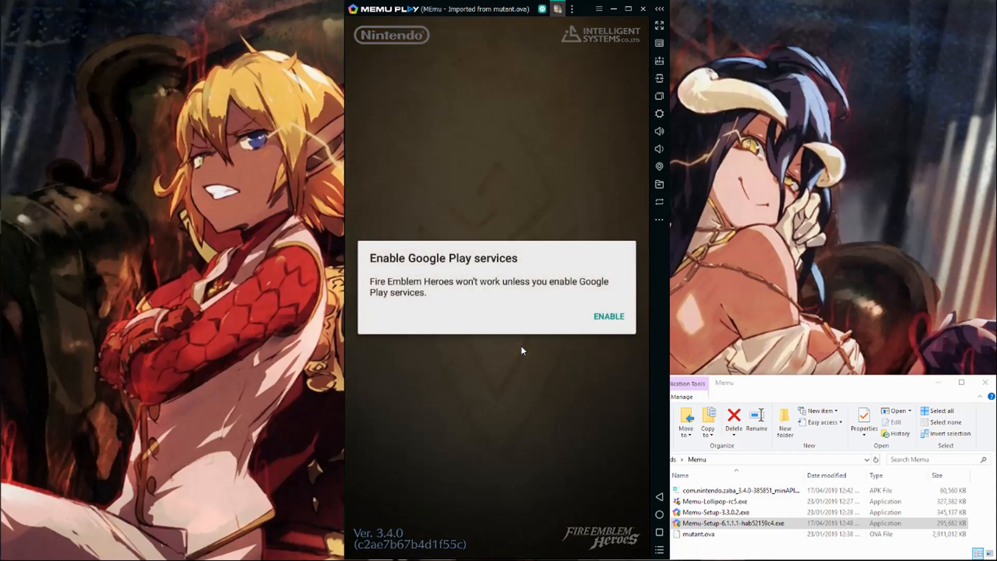
click(607, 316)
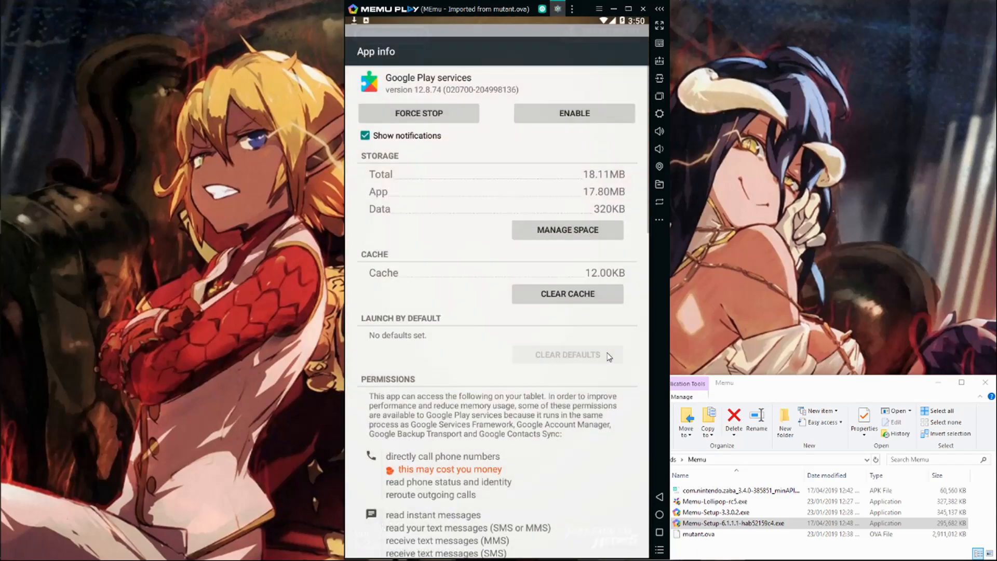